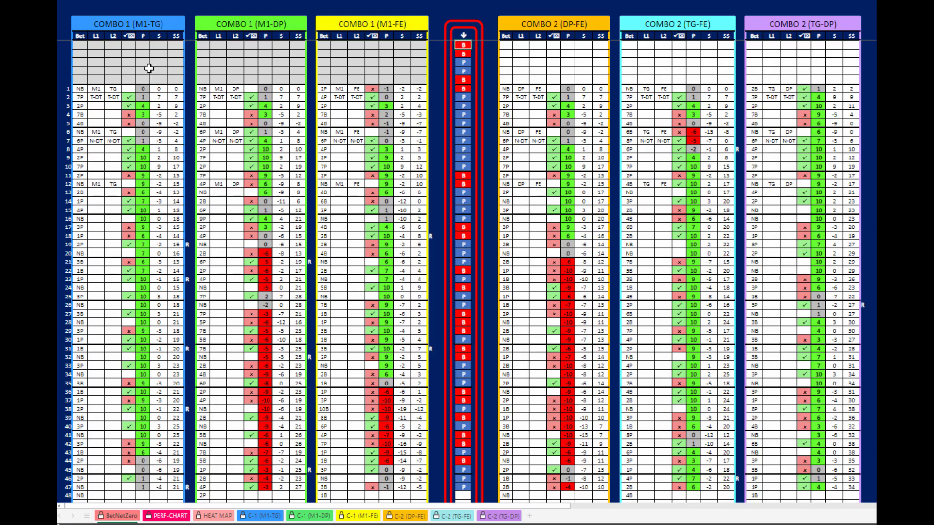
mouse_move(509, 70)
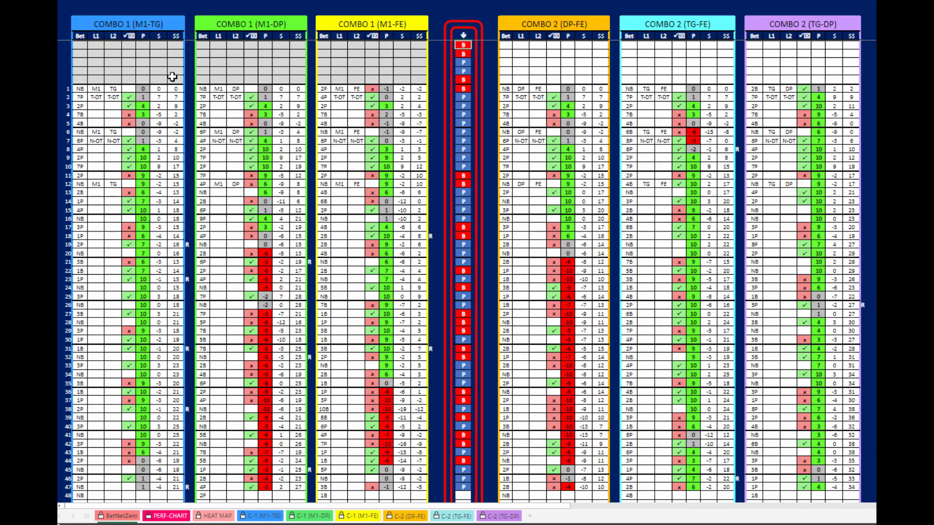
mouse_move(123, 60)
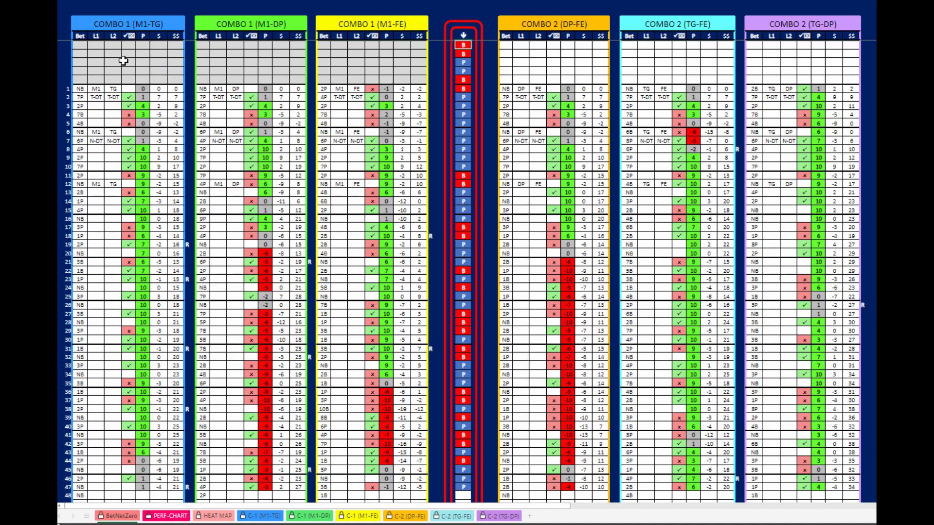
mouse_move(588, 58)
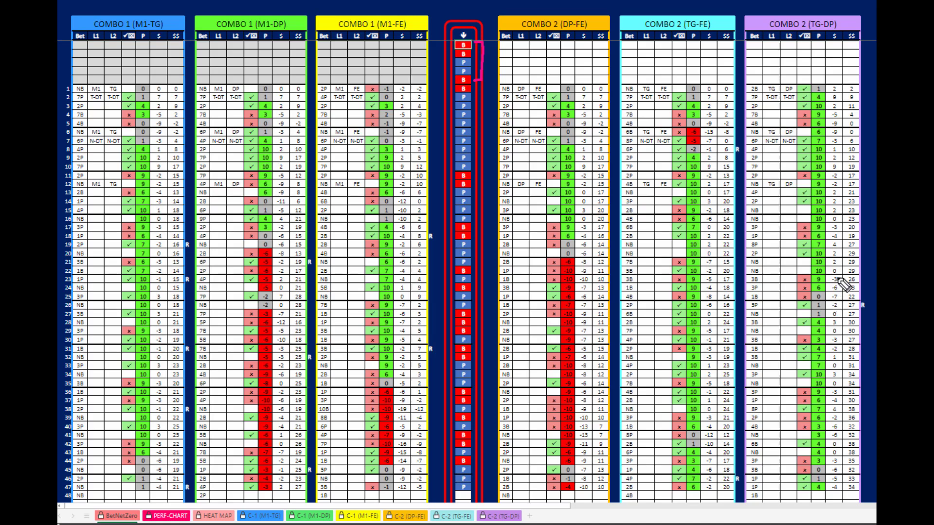
mouse_move(842, 280)
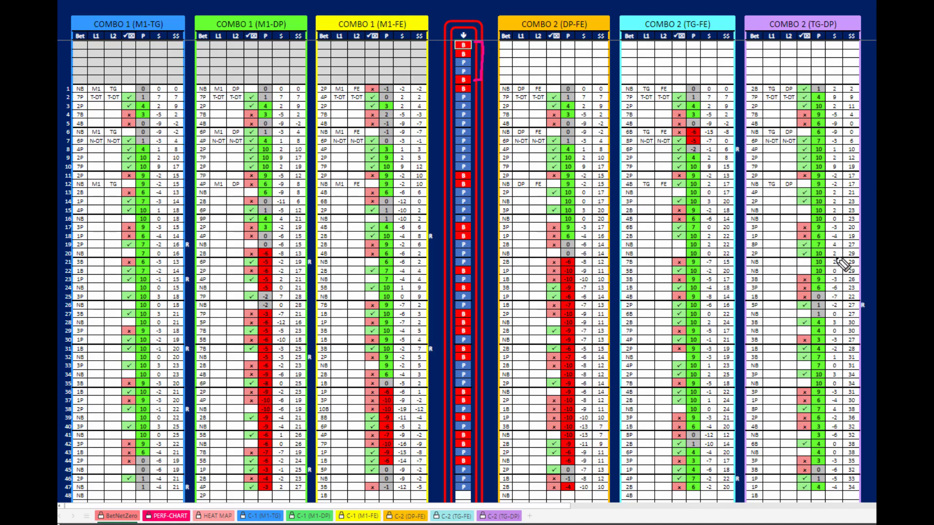
mouse_move(834, 265)
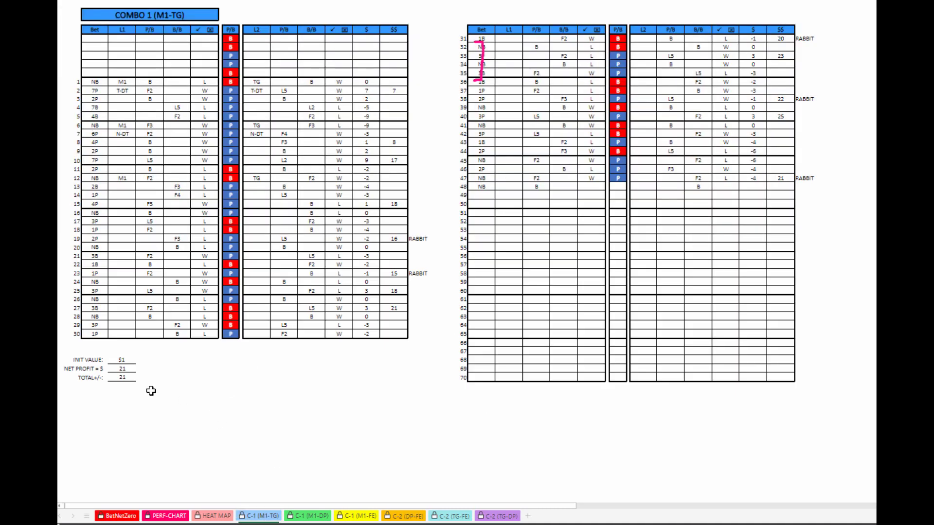
Review the M1-DP, M1-FE, TG-FE and TG-DP combo detail sheets, then return to the BetNetZero overview.
click(309, 515)
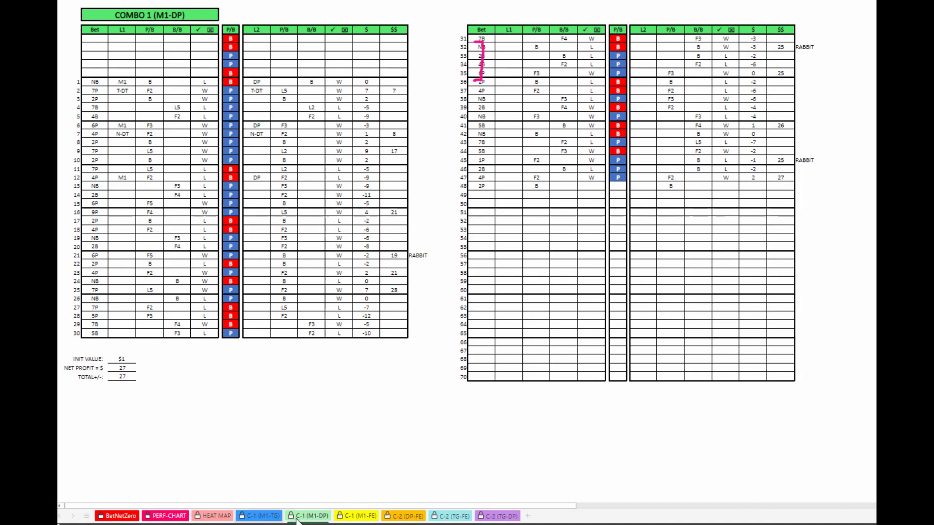
click(355, 516)
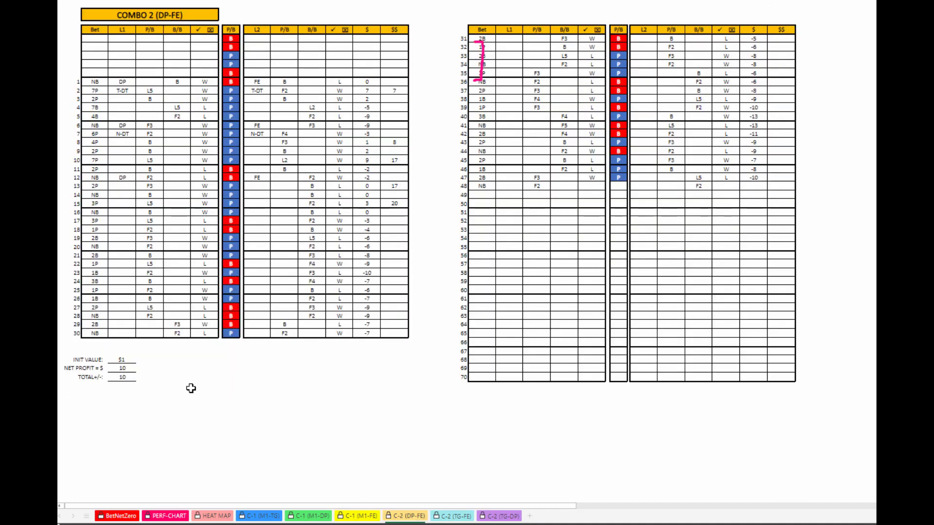
click(452, 516)
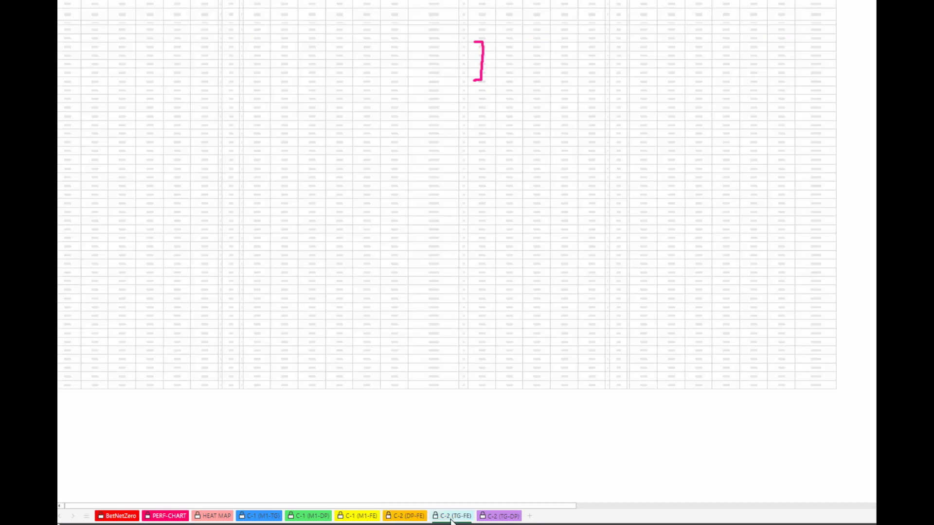
click(455, 516)
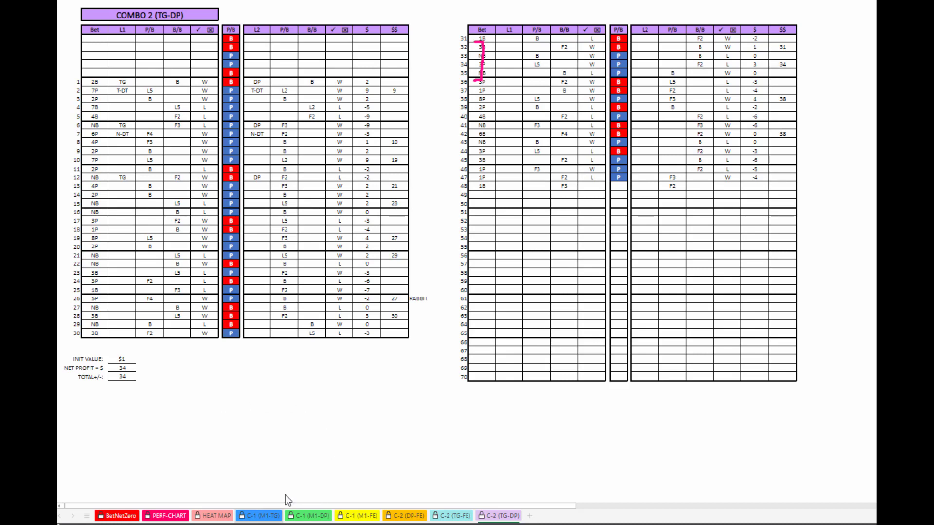
click(307, 516)
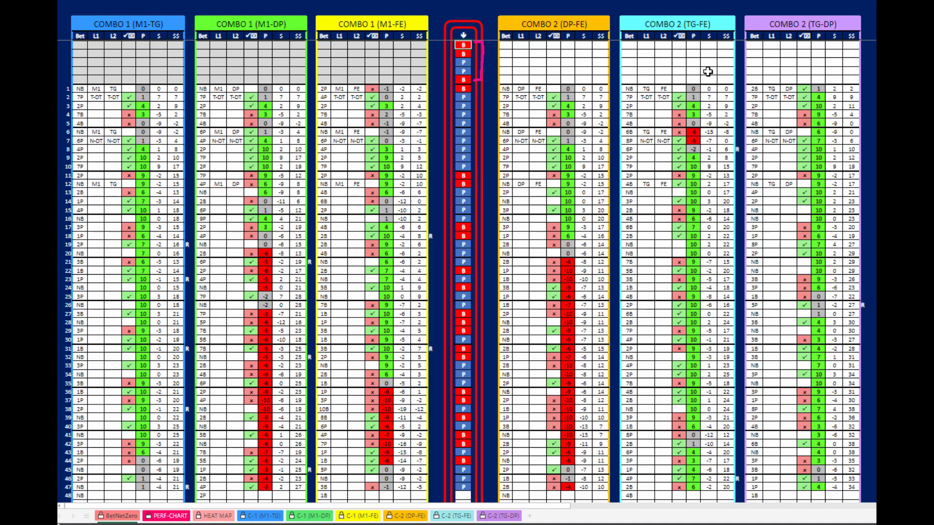
mouse_move(144, 67)
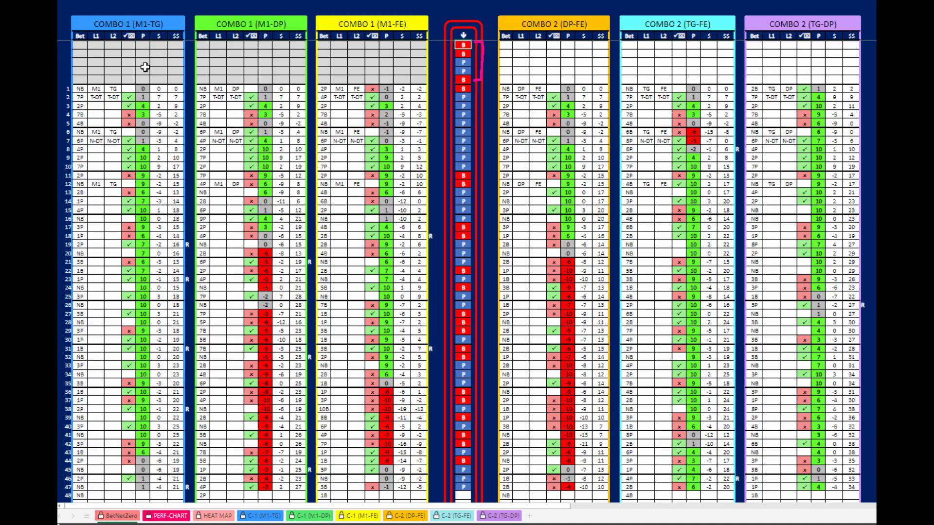
mouse_move(160, 73)
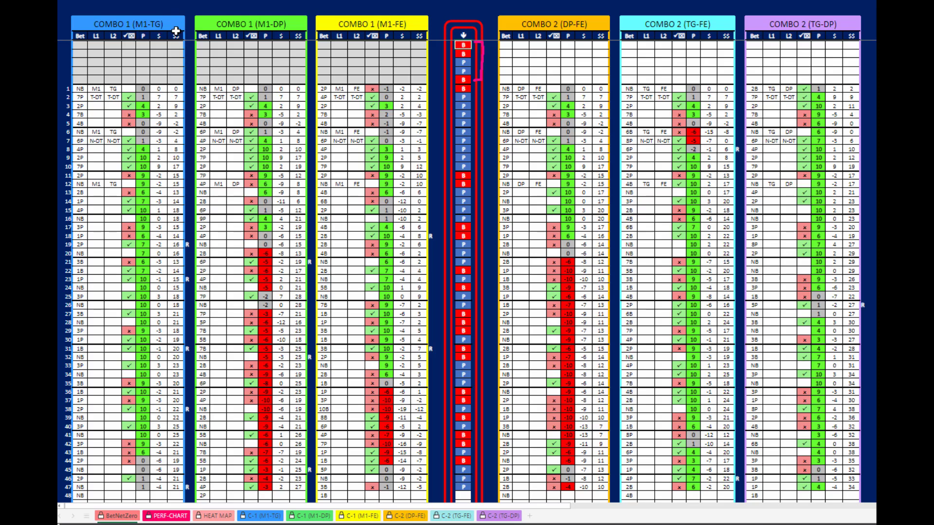
mouse_move(401, 47)
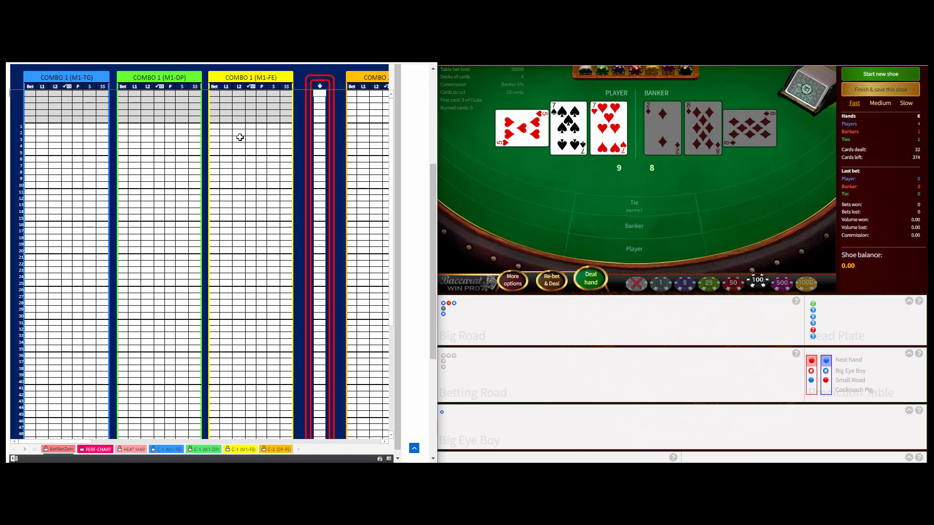
mouse_move(527, 156)
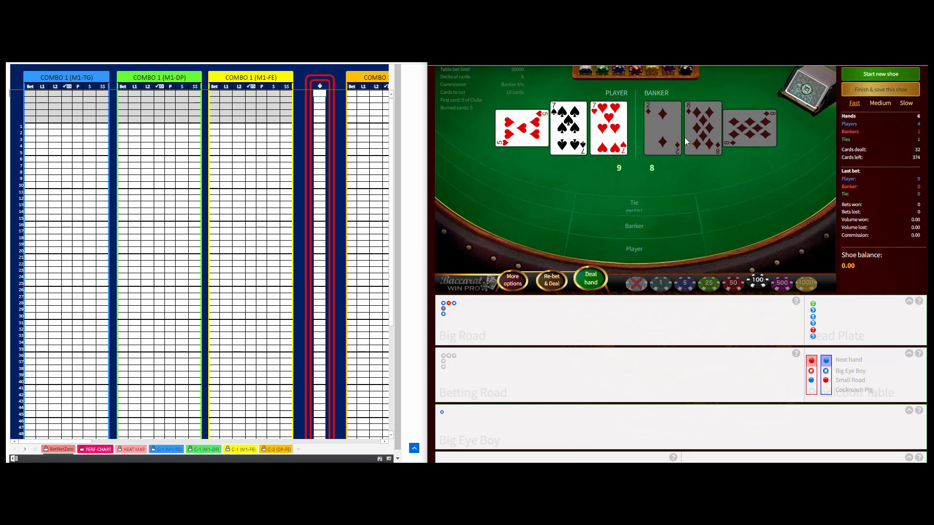
mouse_move(481, 173)
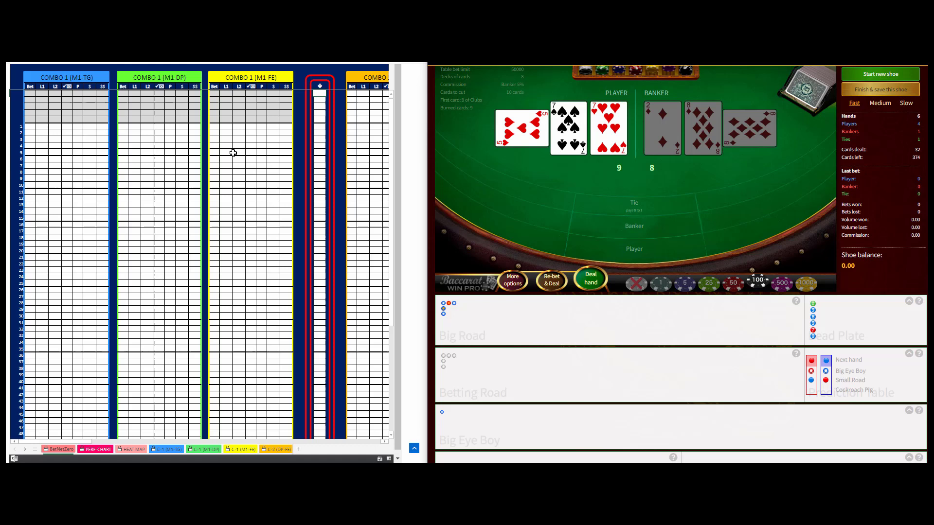
mouse_move(223, 154)
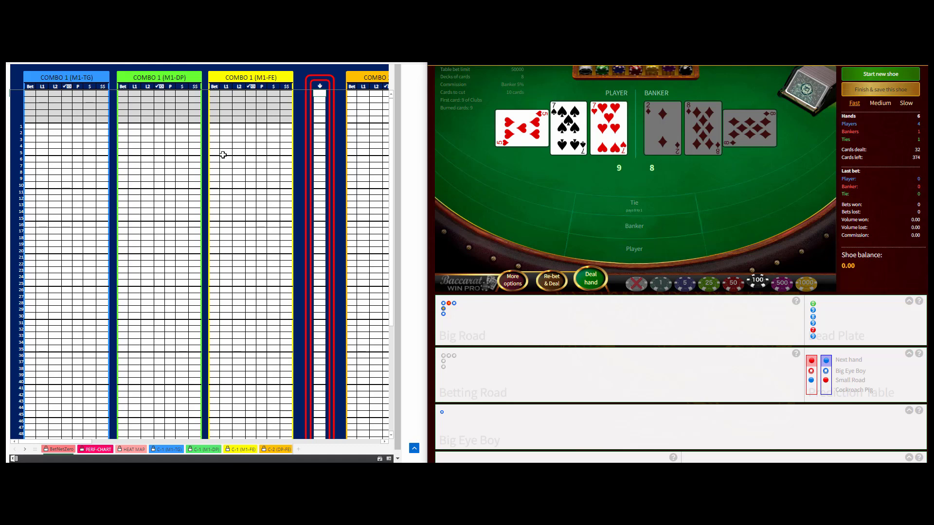
mouse_move(806, 214)
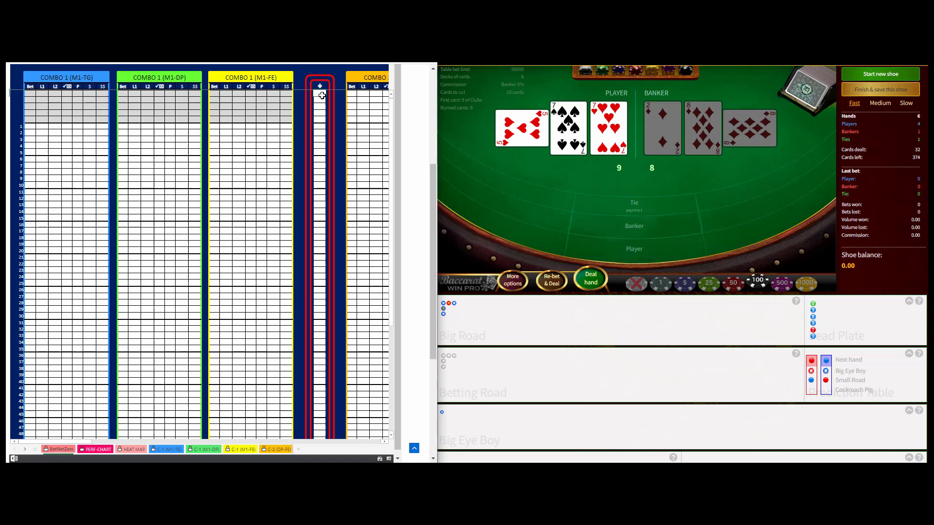
Enter the opening Player/Banker hand results at the top of the shoe column.
click(320, 96)
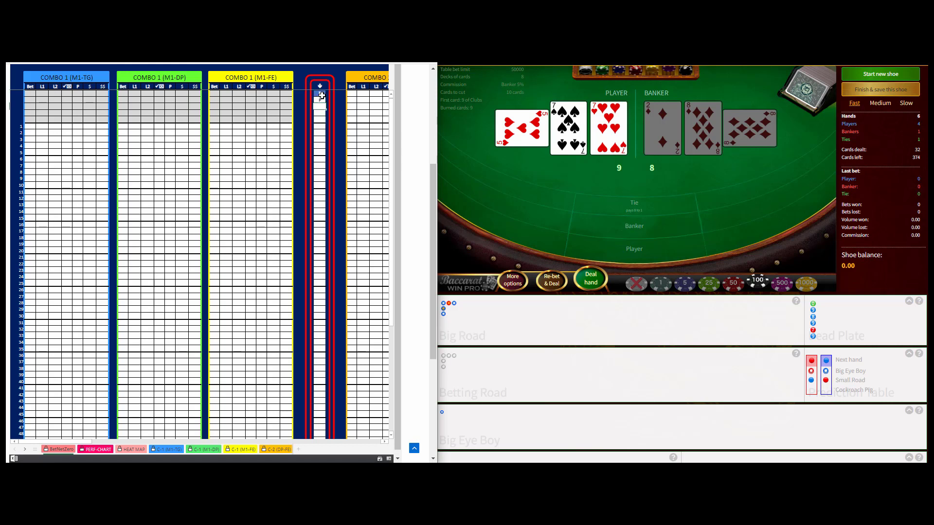
click(320, 95)
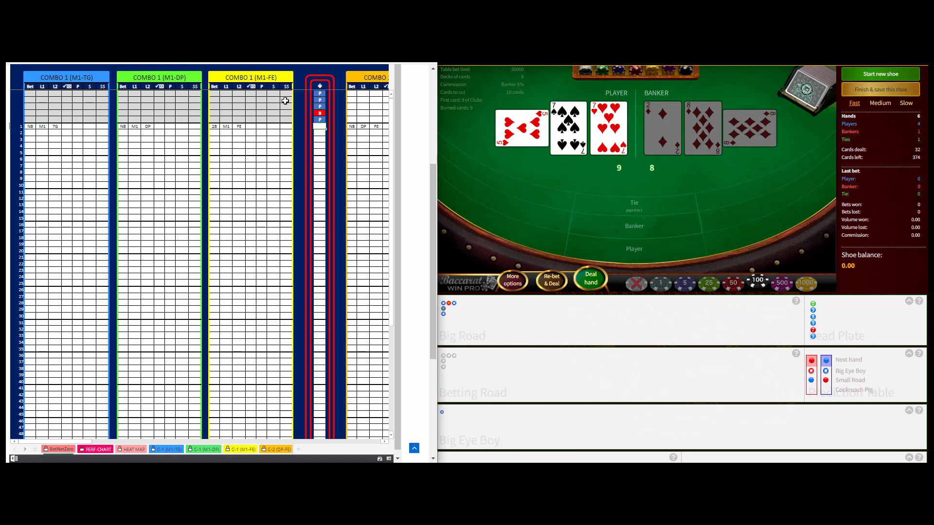
mouse_move(261, 123)
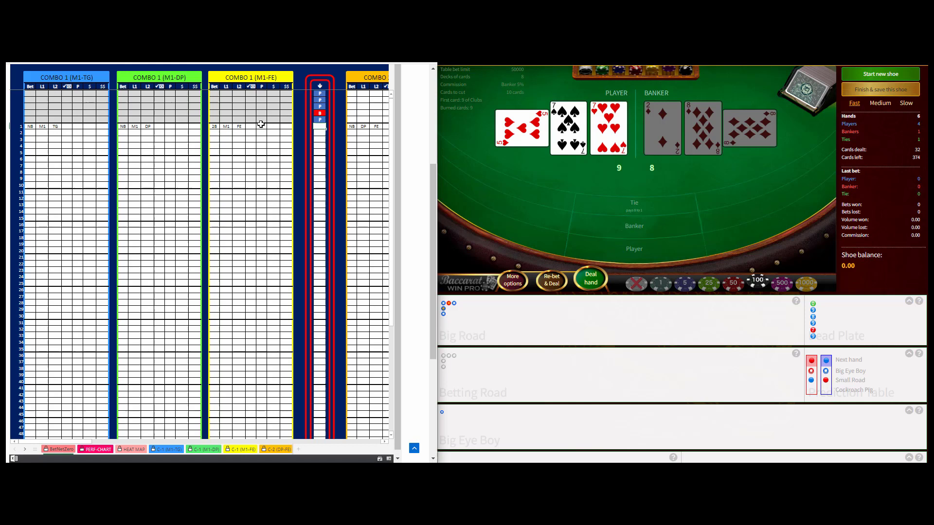
mouse_move(177, 312)
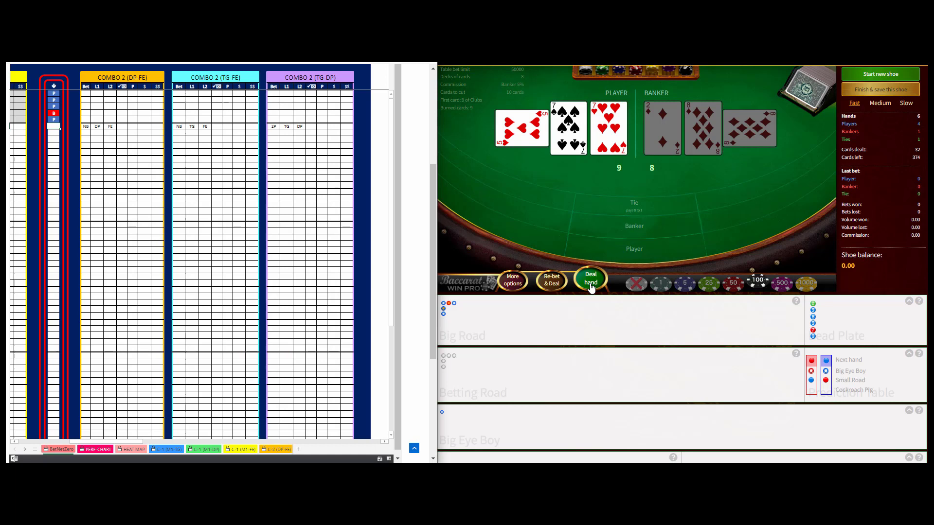
Deal hands with chips on Banker and record each Banker result in the shoe column.
click(589, 278)
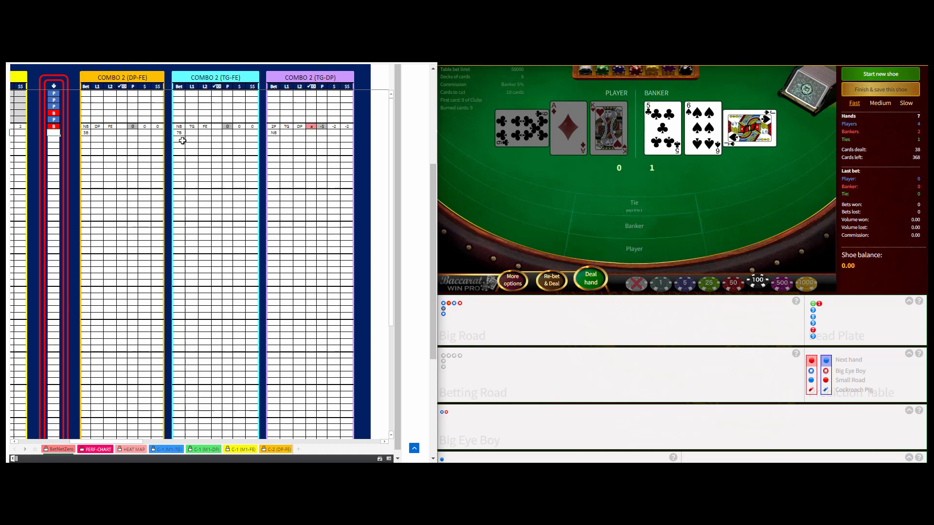
click(634, 225)
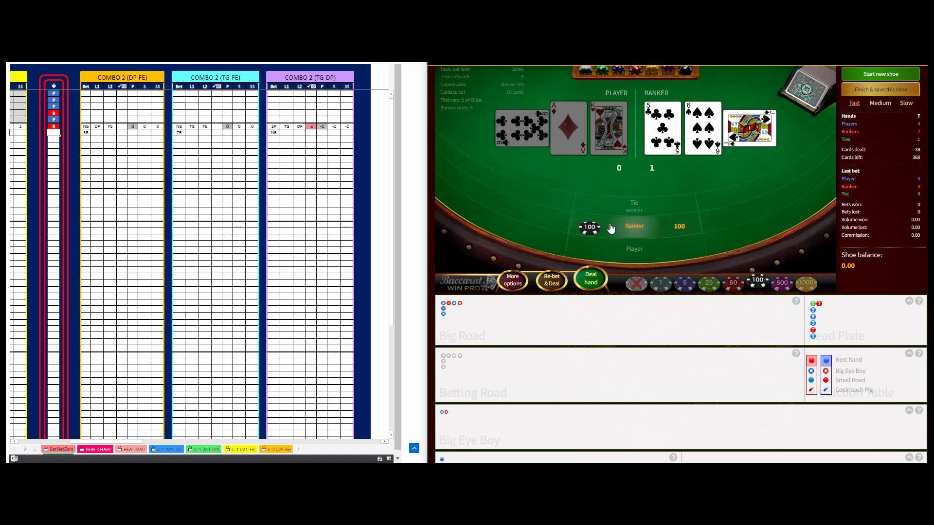
click(589, 226)
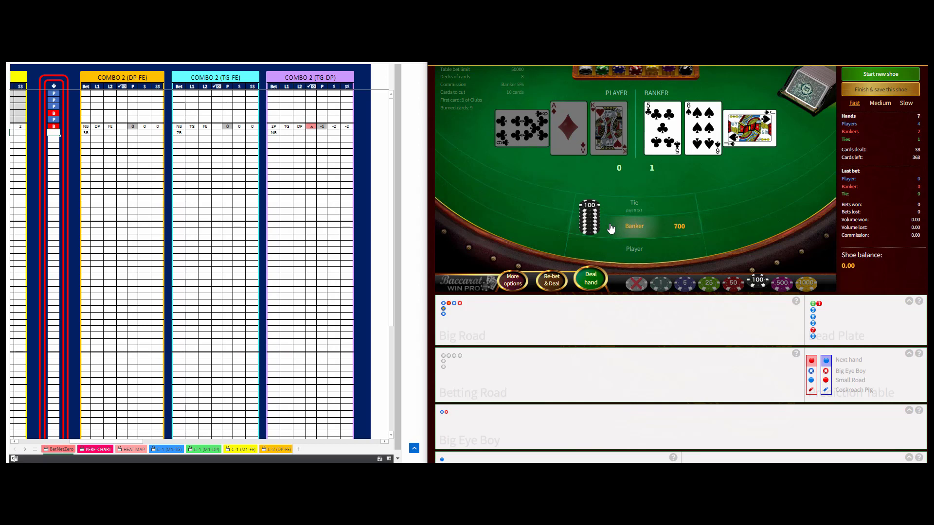
click(589, 279)
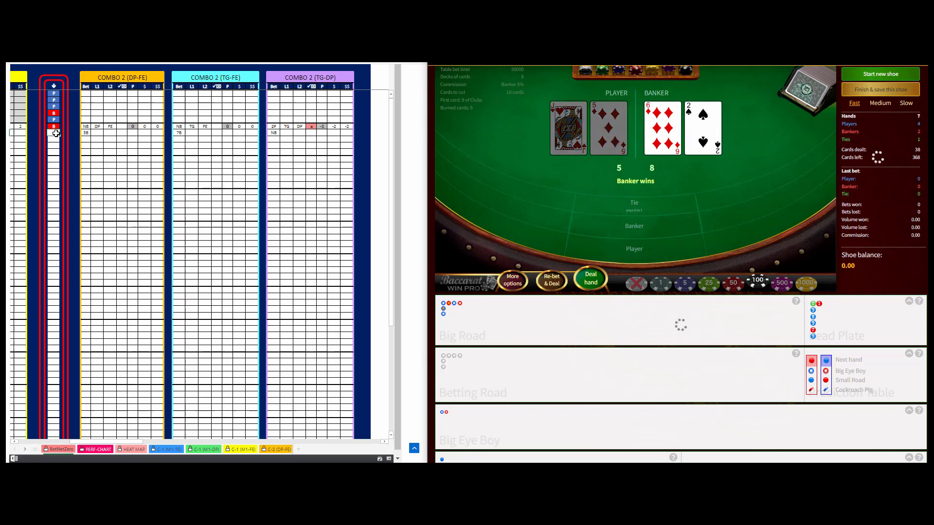
click(589, 280)
text(B)
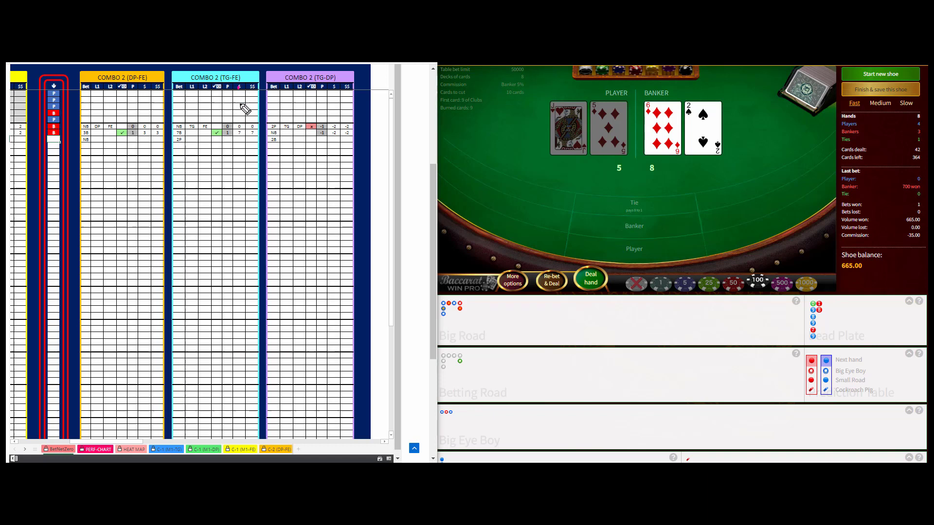
drag(241, 93, 238, 135)
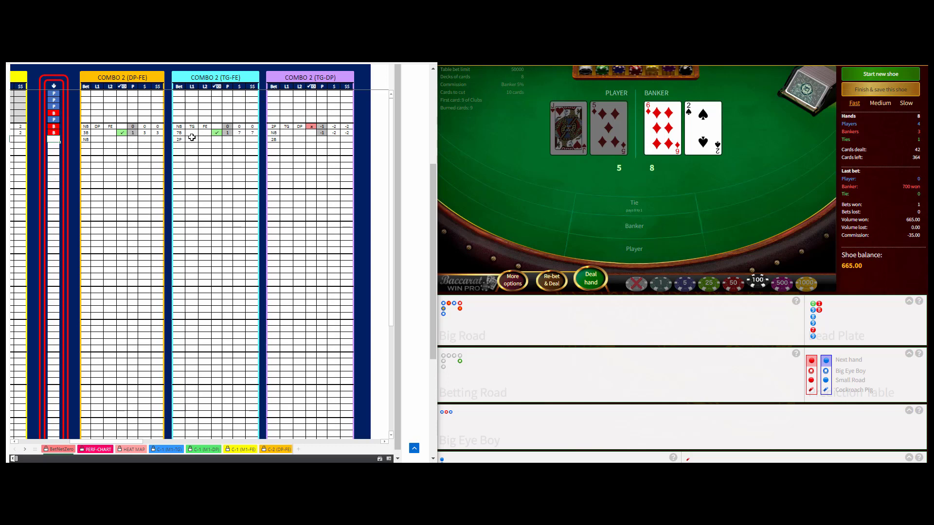
Deal hands with 100 and 400 Player bets, logging the Banker wins in the shoe column.
click(634, 249)
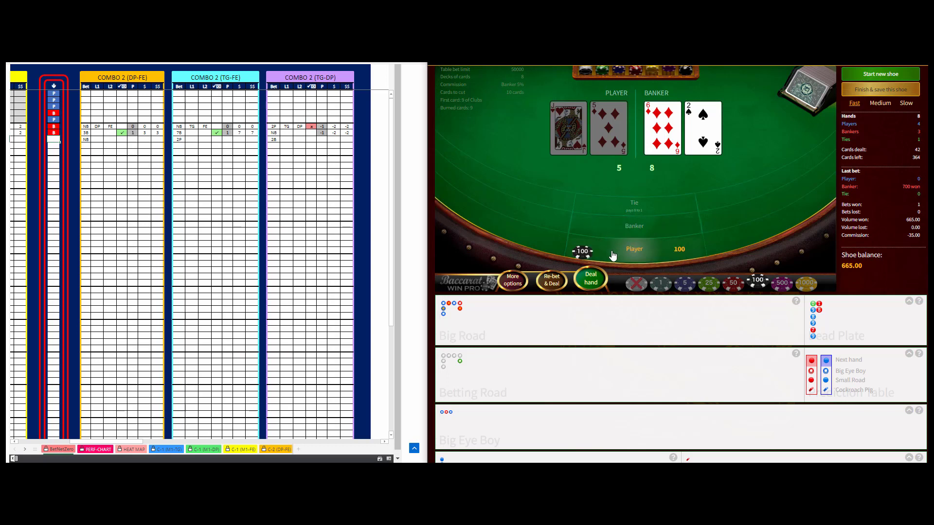
click(590, 278)
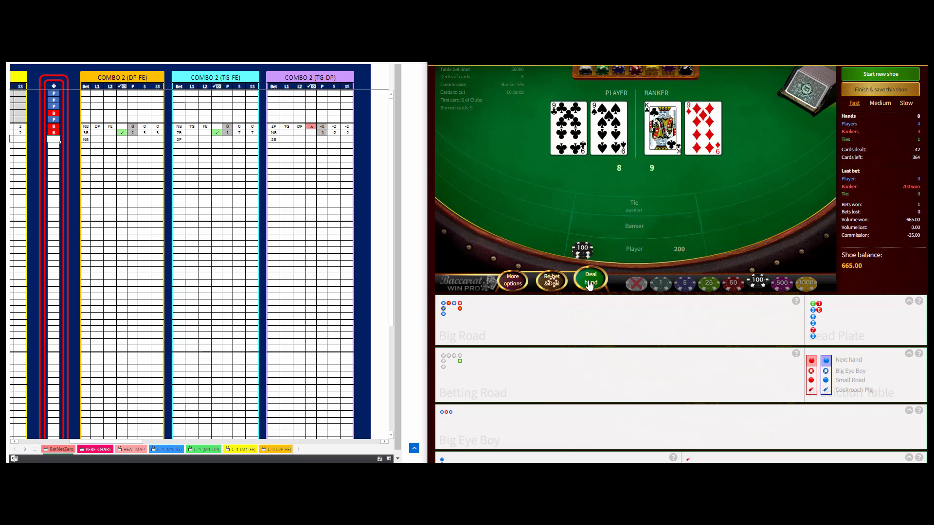
click(590, 279)
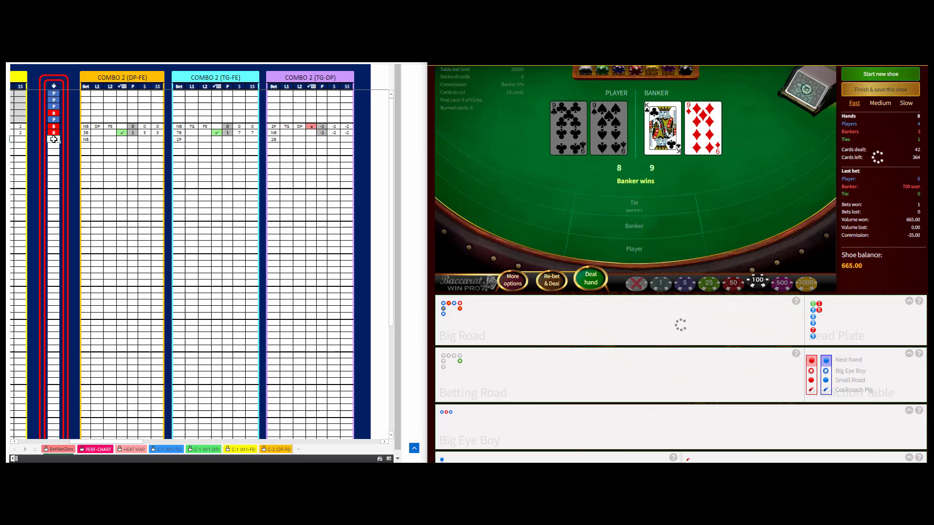
click(590, 278)
text(B)
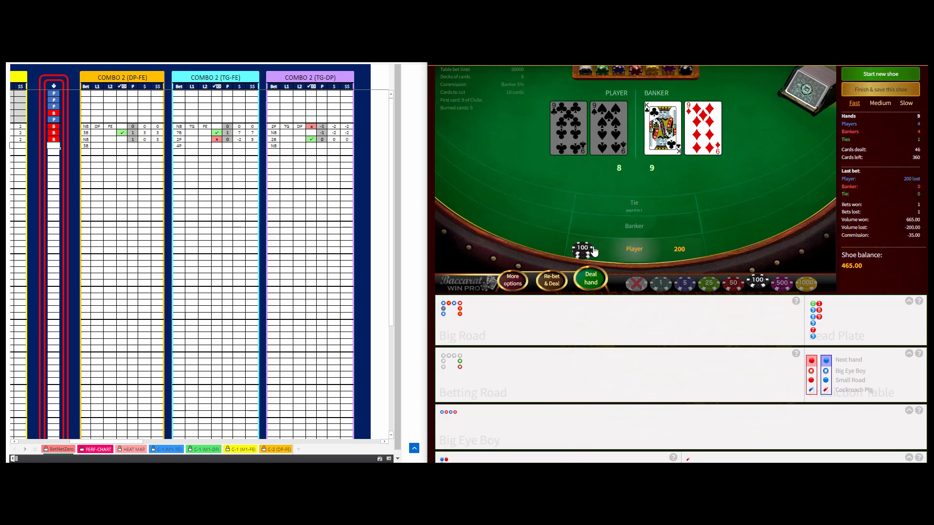
click(581, 247)
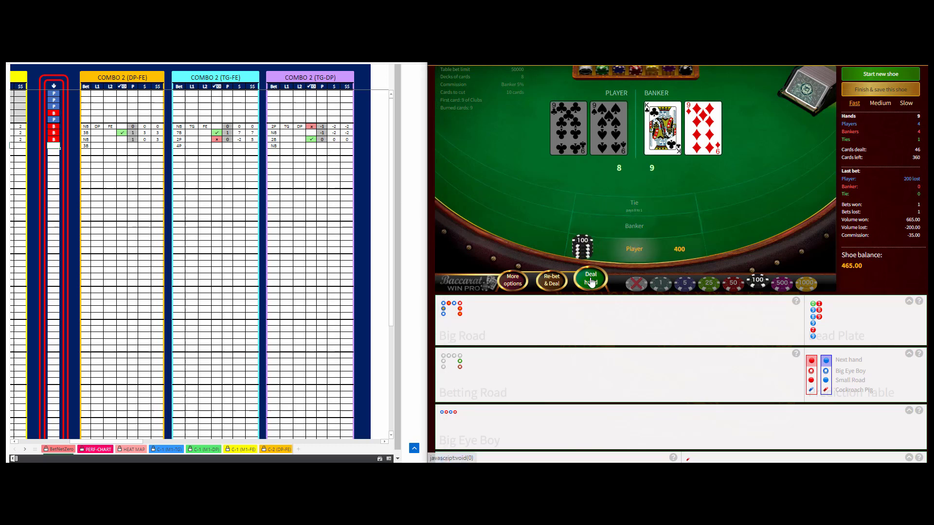
click(590, 279)
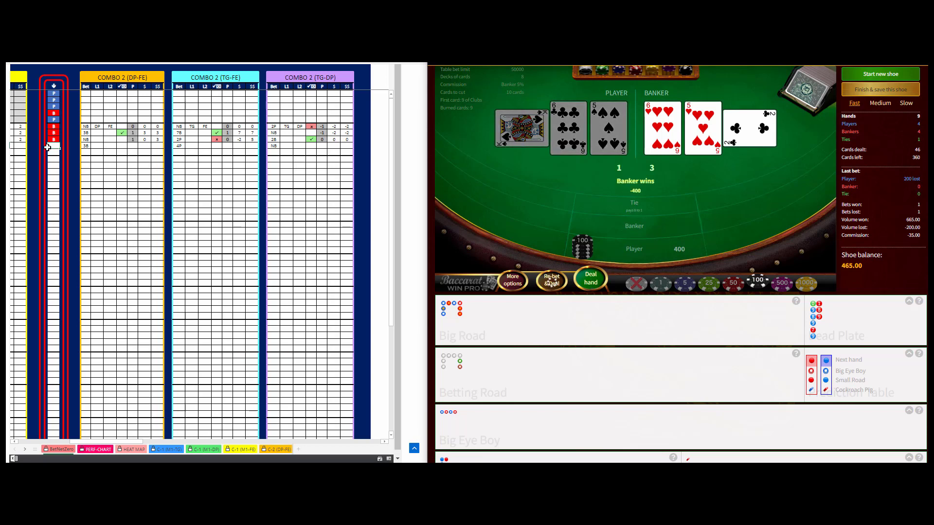
click(589, 279)
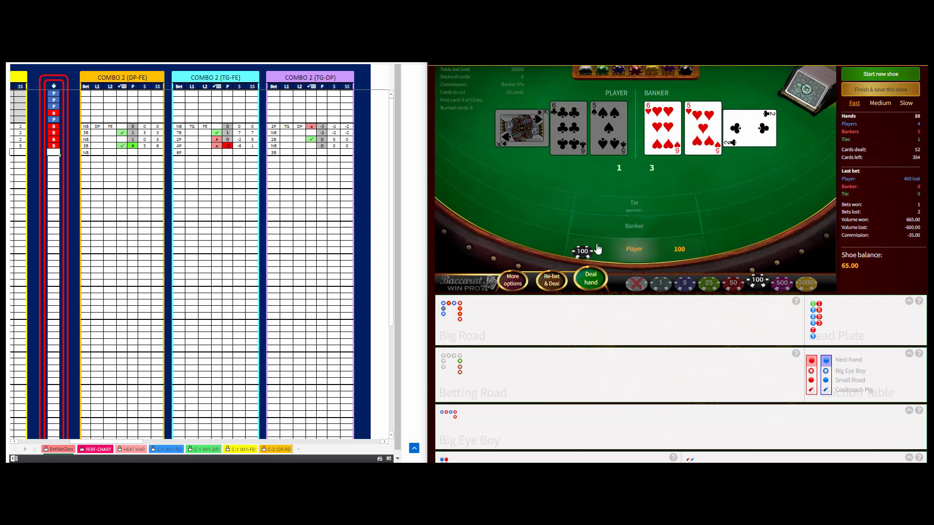
click(581, 244)
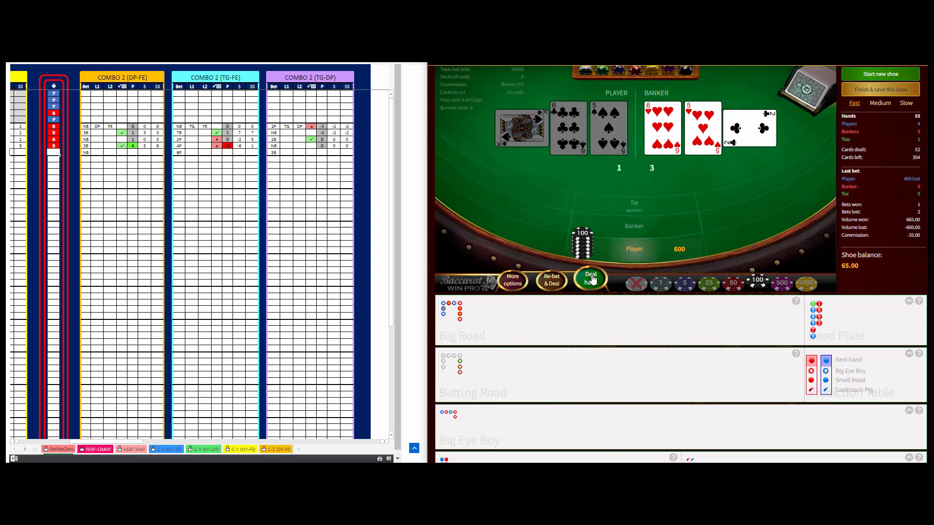
click(590, 278)
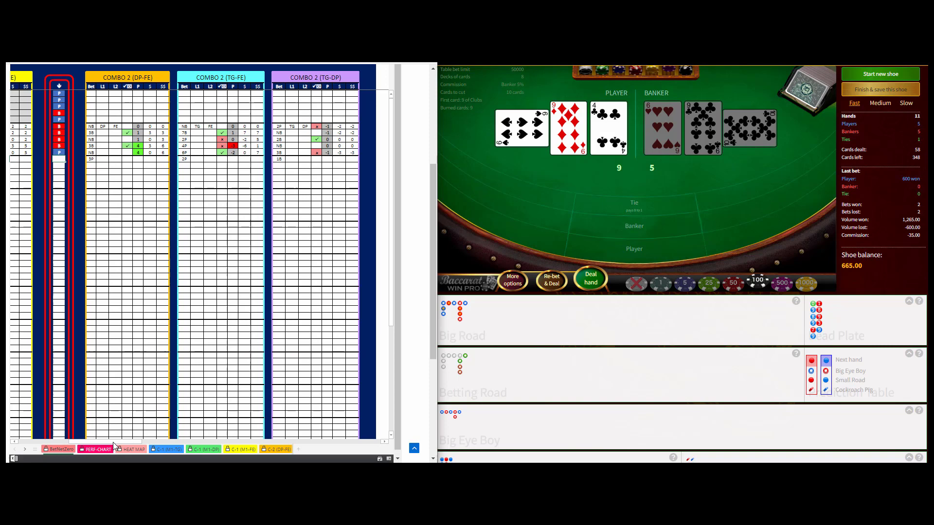
Scroll left to show the C-1 (M1-FE) columns beside the Combo 2 tables.
scroll(left, 3)
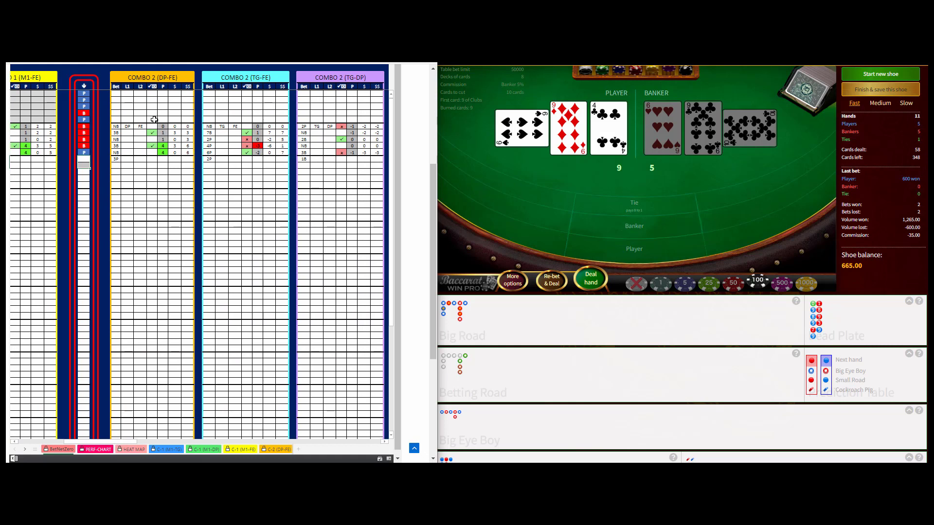
mouse_move(165, 88)
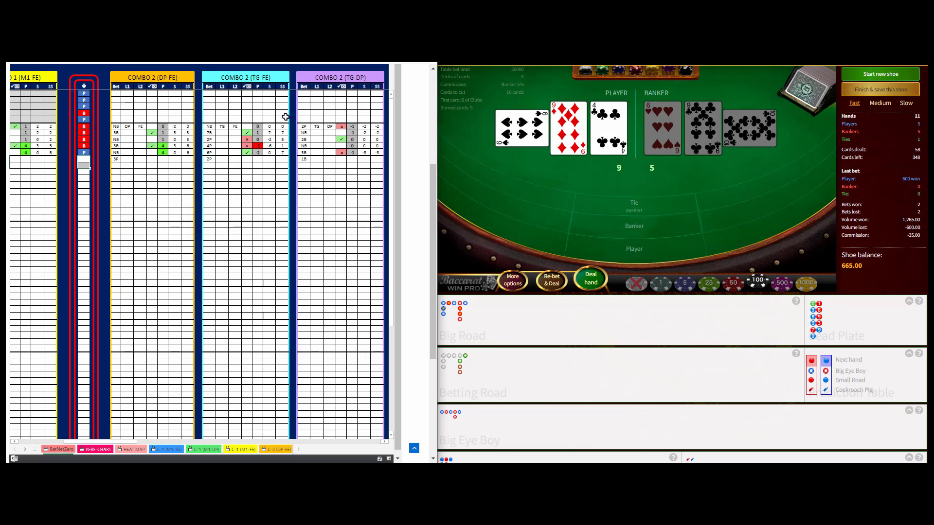
mouse_move(263, 125)
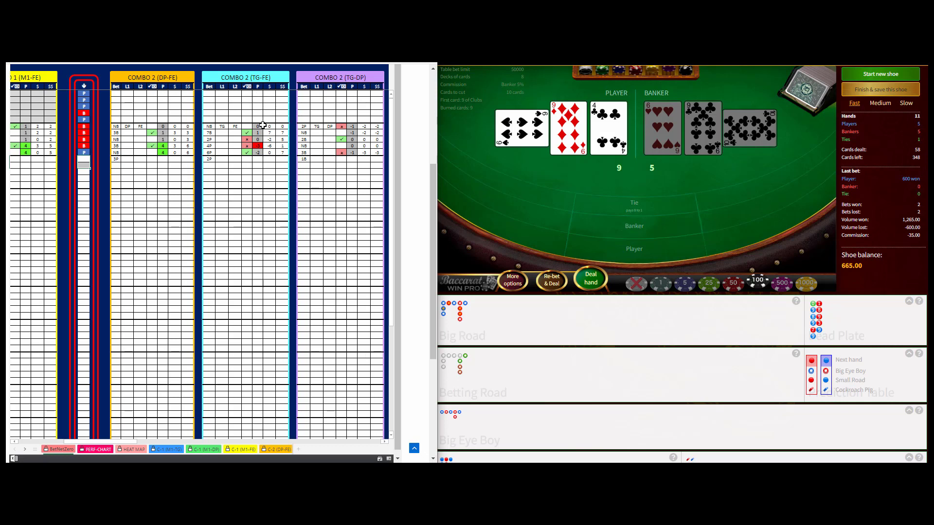
mouse_move(235, 169)
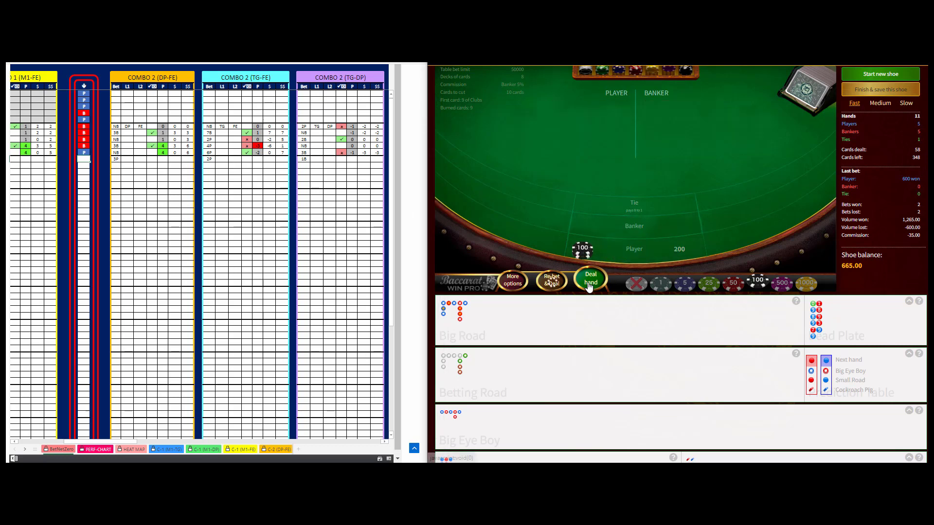
Deal a run of Player and Banker hands, including a re-bet, raising the shoe balance to 1,530.
click(589, 278)
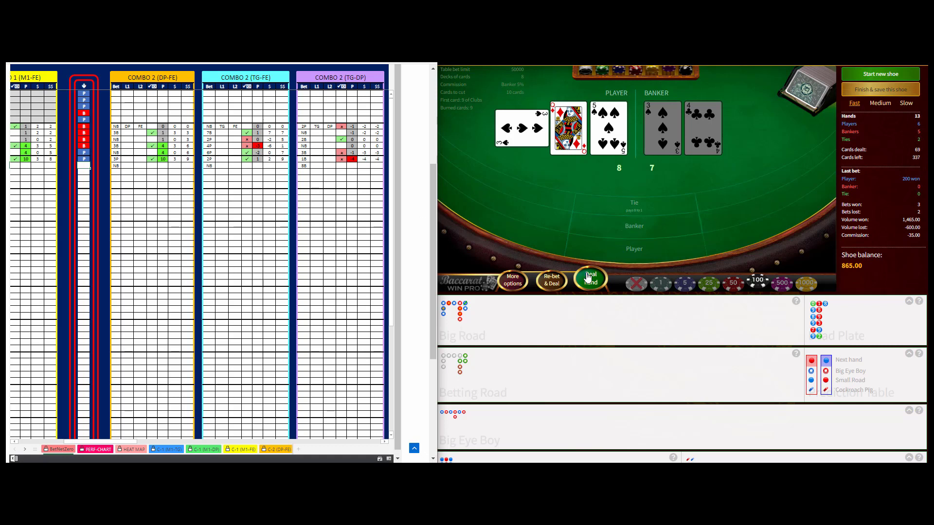
click(591, 280)
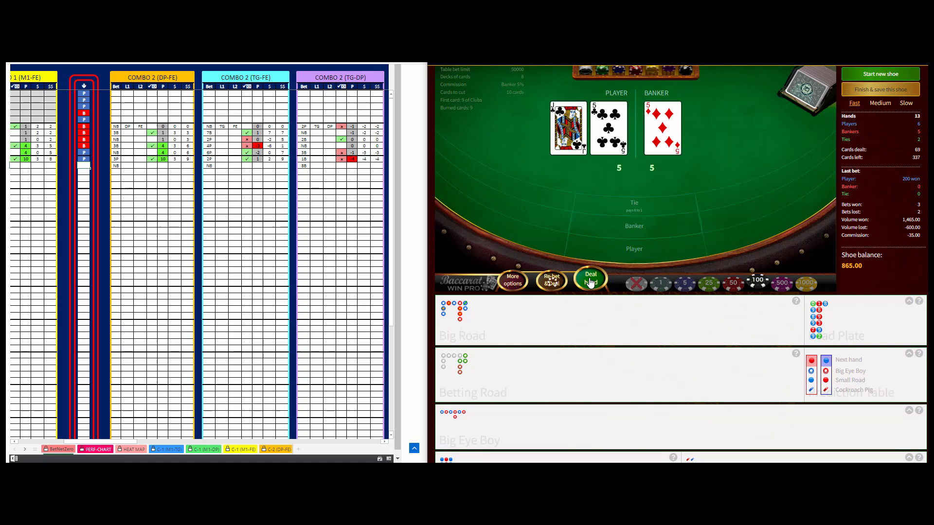
click(590, 279)
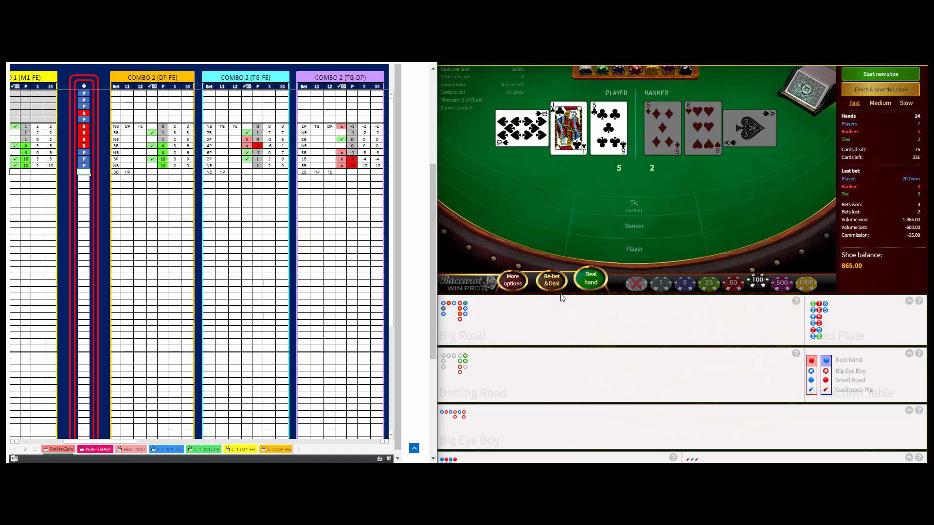
click(589, 279)
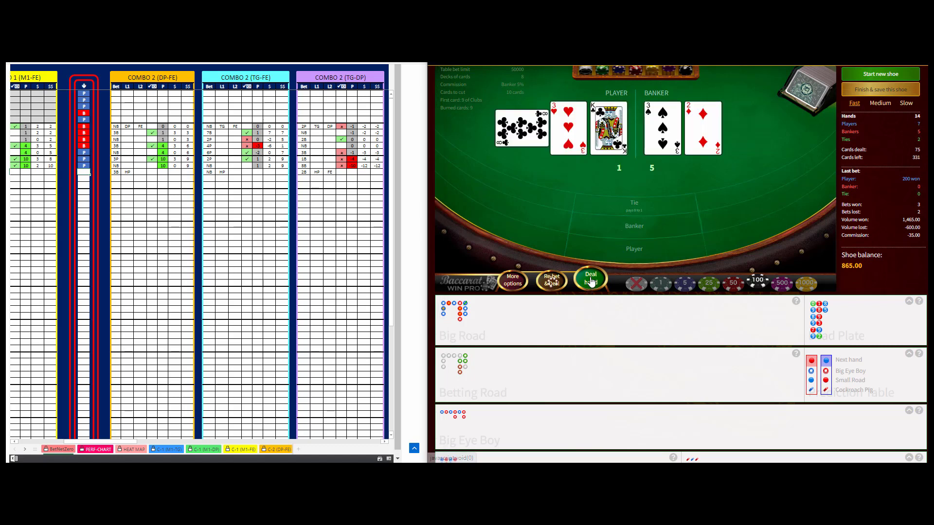
click(589, 279)
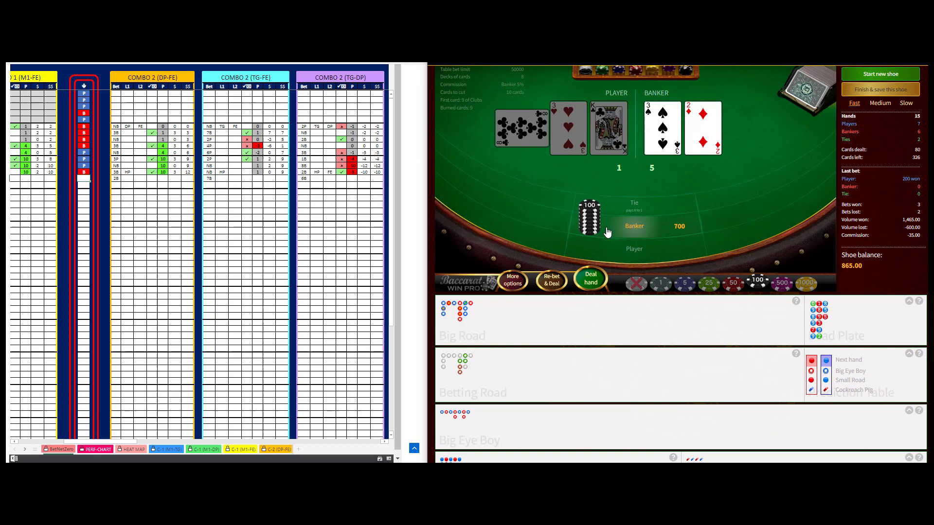
click(590, 278)
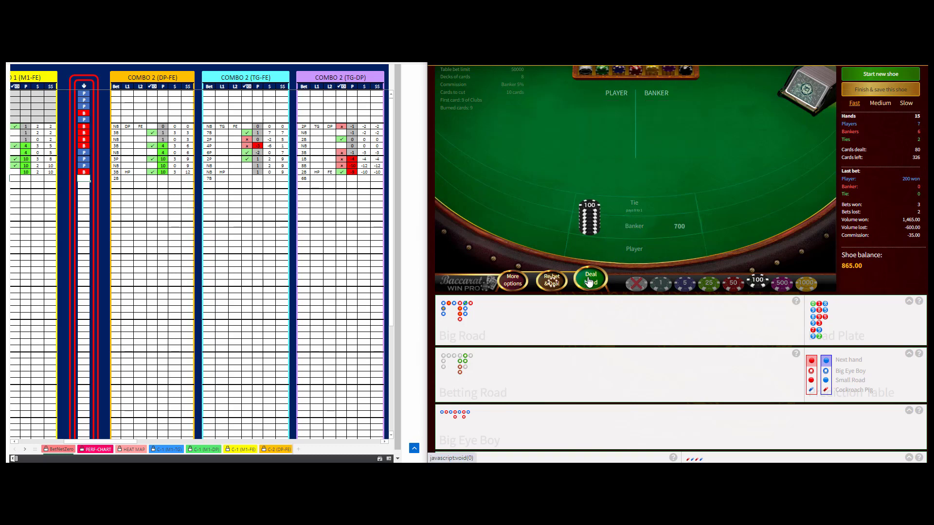
click(589, 279)
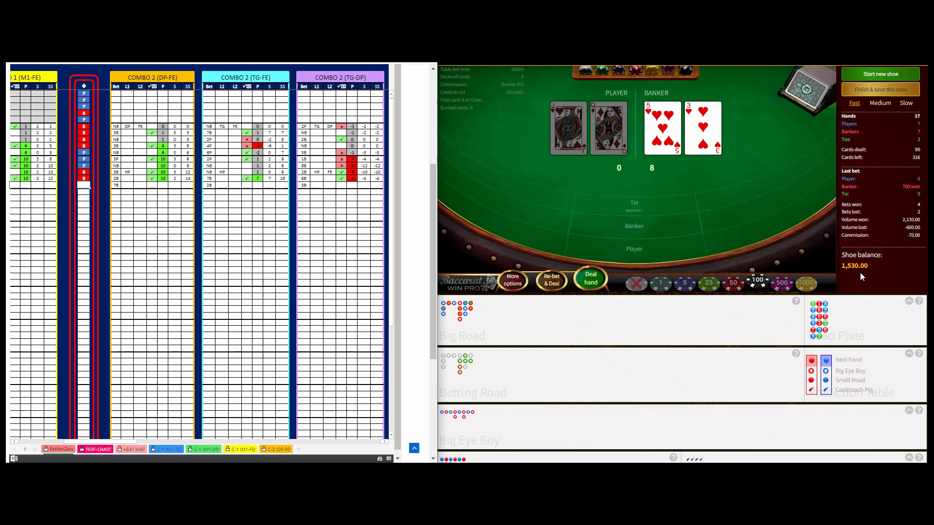
mouse_move(308, 179)
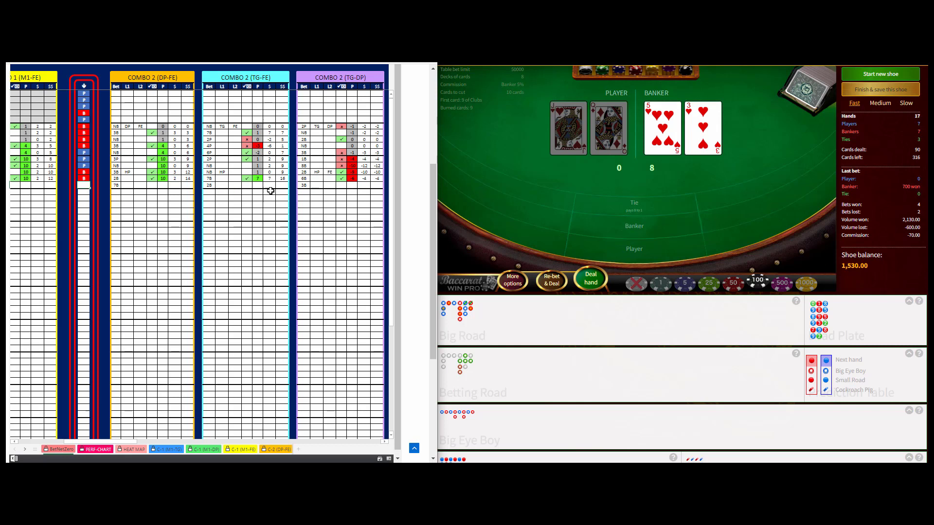
mouse_move(334, 177)
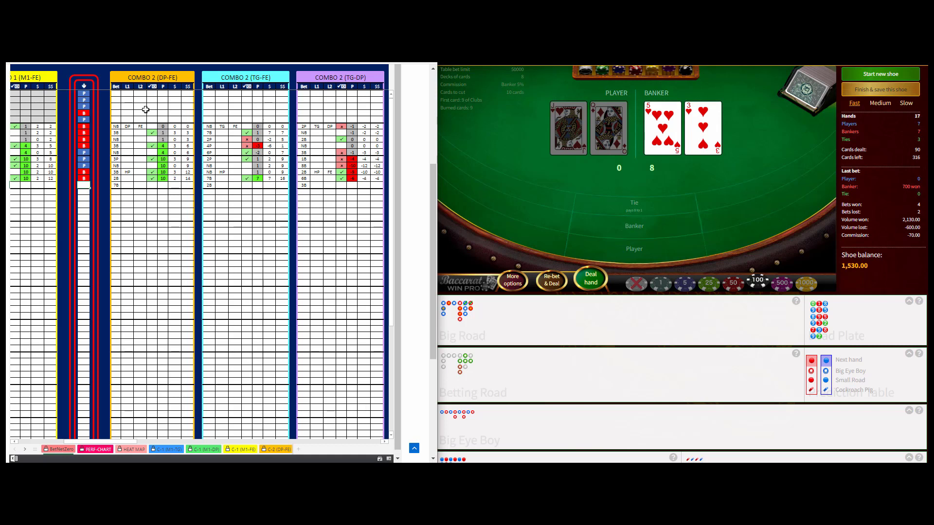
mouse_move(197, 430)
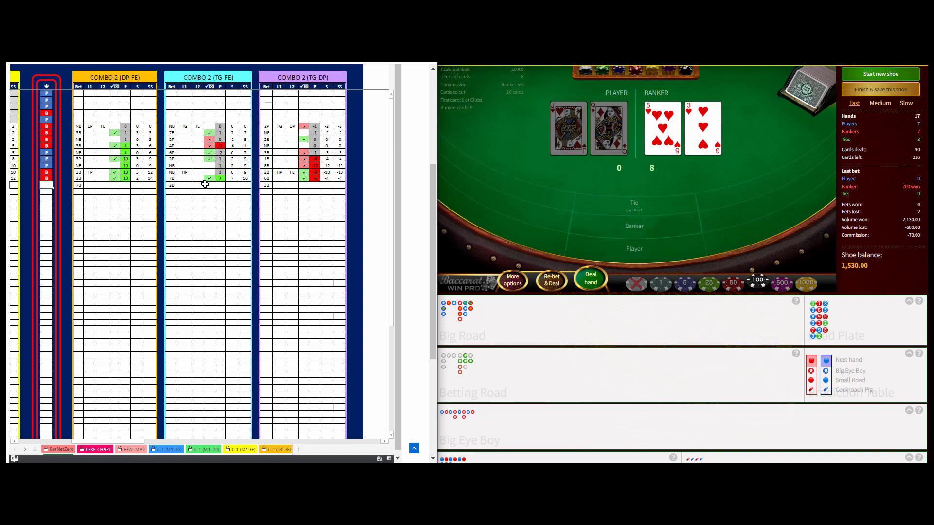
Bet 200 on Banker and deal a hand that Player wins, dropping the balance to 1,330.
click(634, 226)
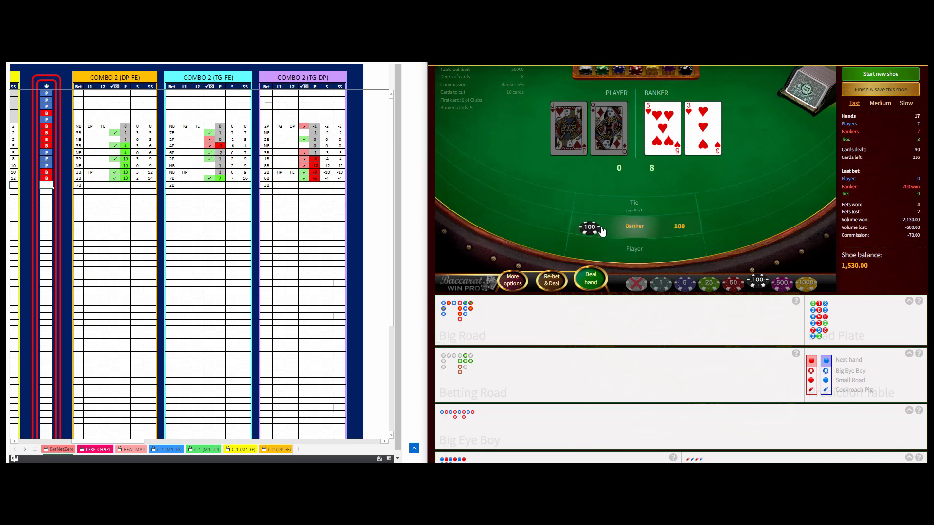
click(591, 279)
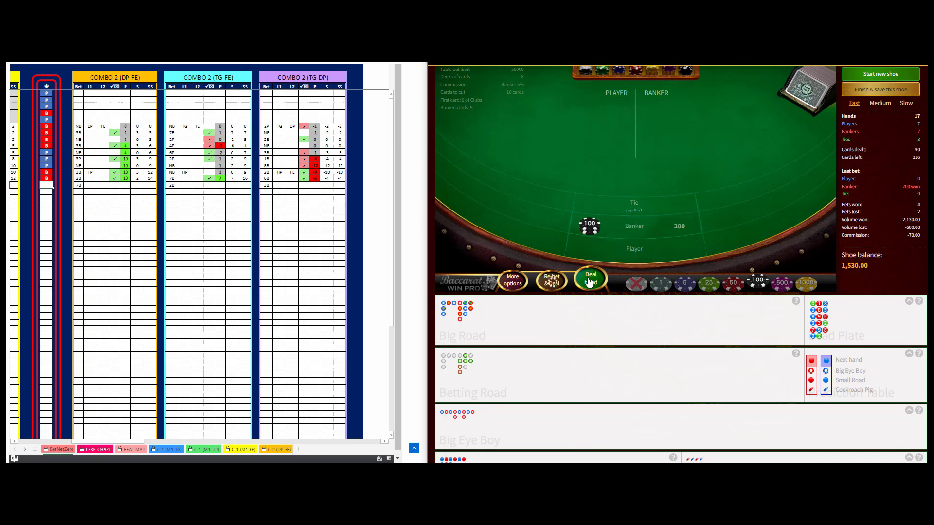
click(590, 279)
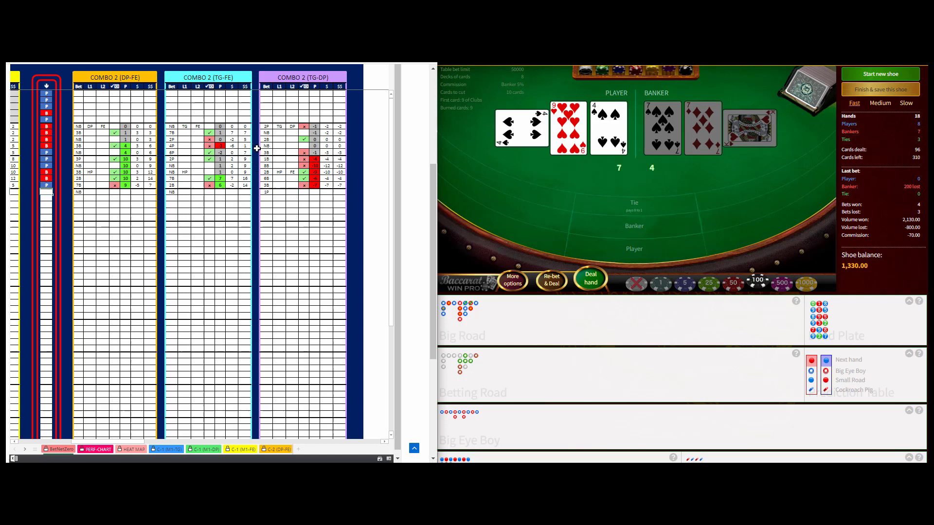
mouse_move(244, 177)
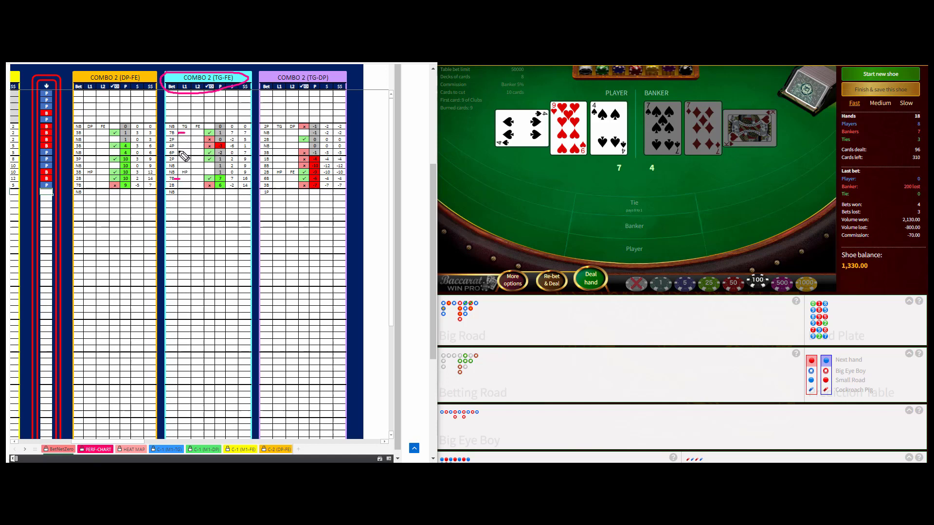
mouse_move(185, 188)
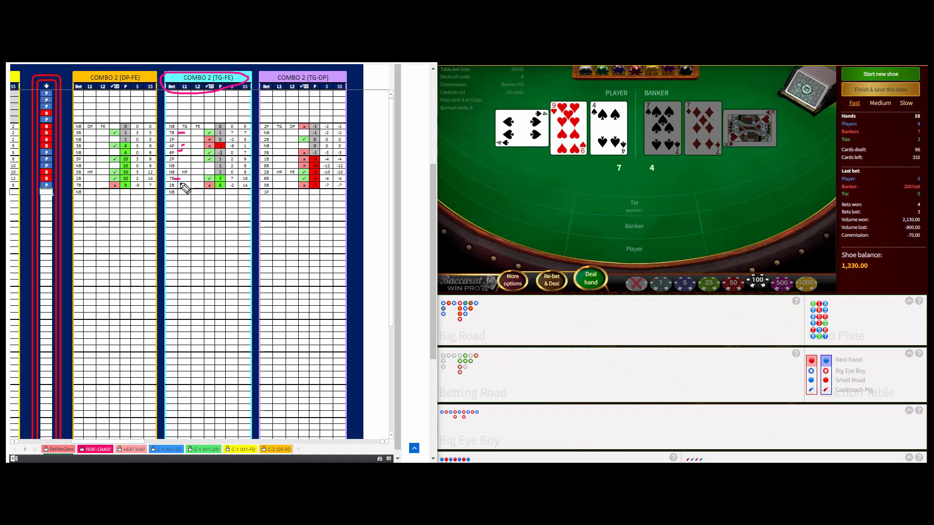
mouse_move(182, 160)
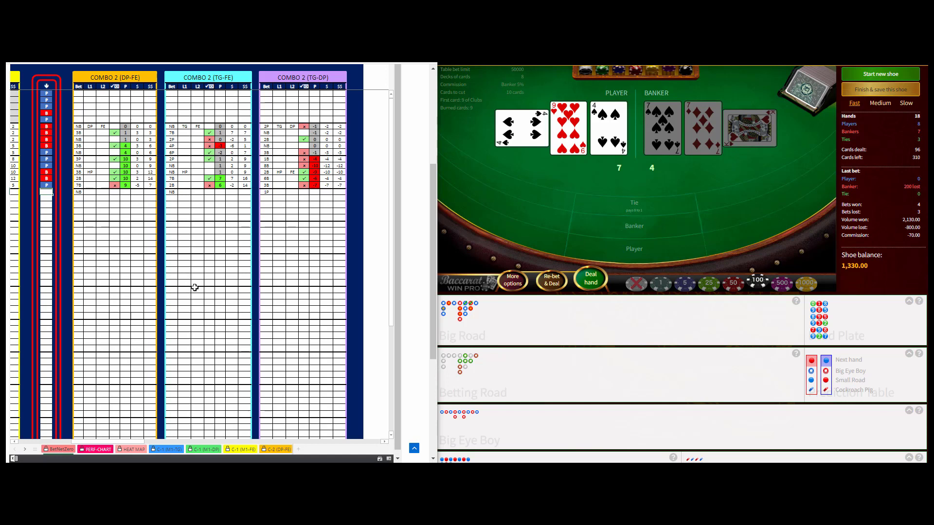
mouse_move(204, 291)
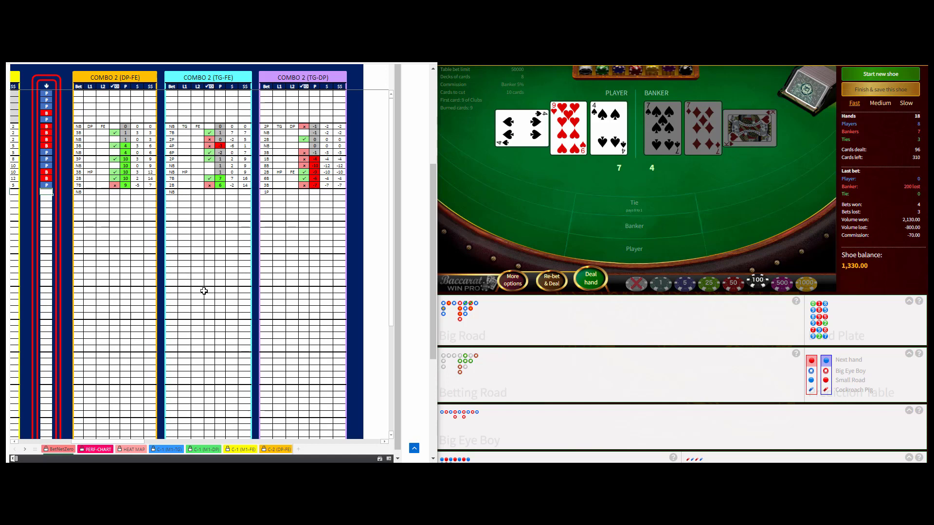